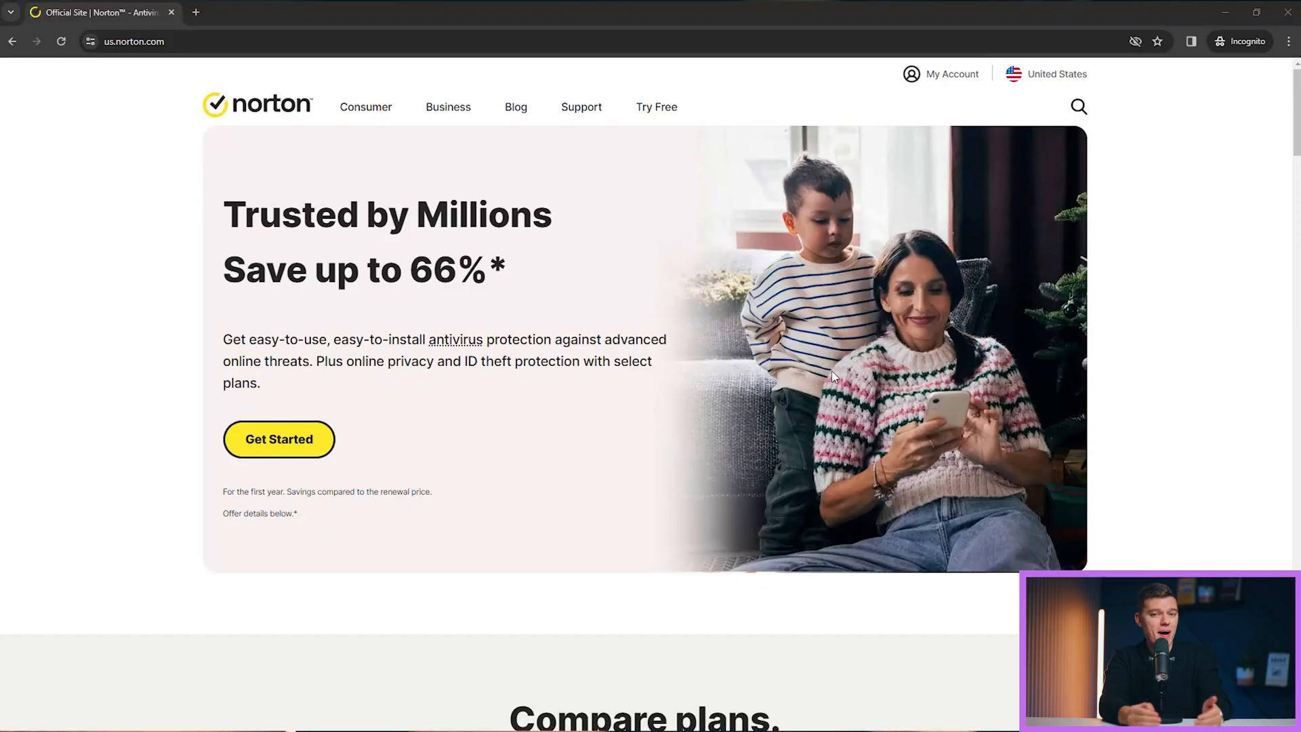
# Scroll down the us.norton.com homepage past LifeLock and Norton 360 to the Secure VPN plans
pyautogui.scroll(-3)
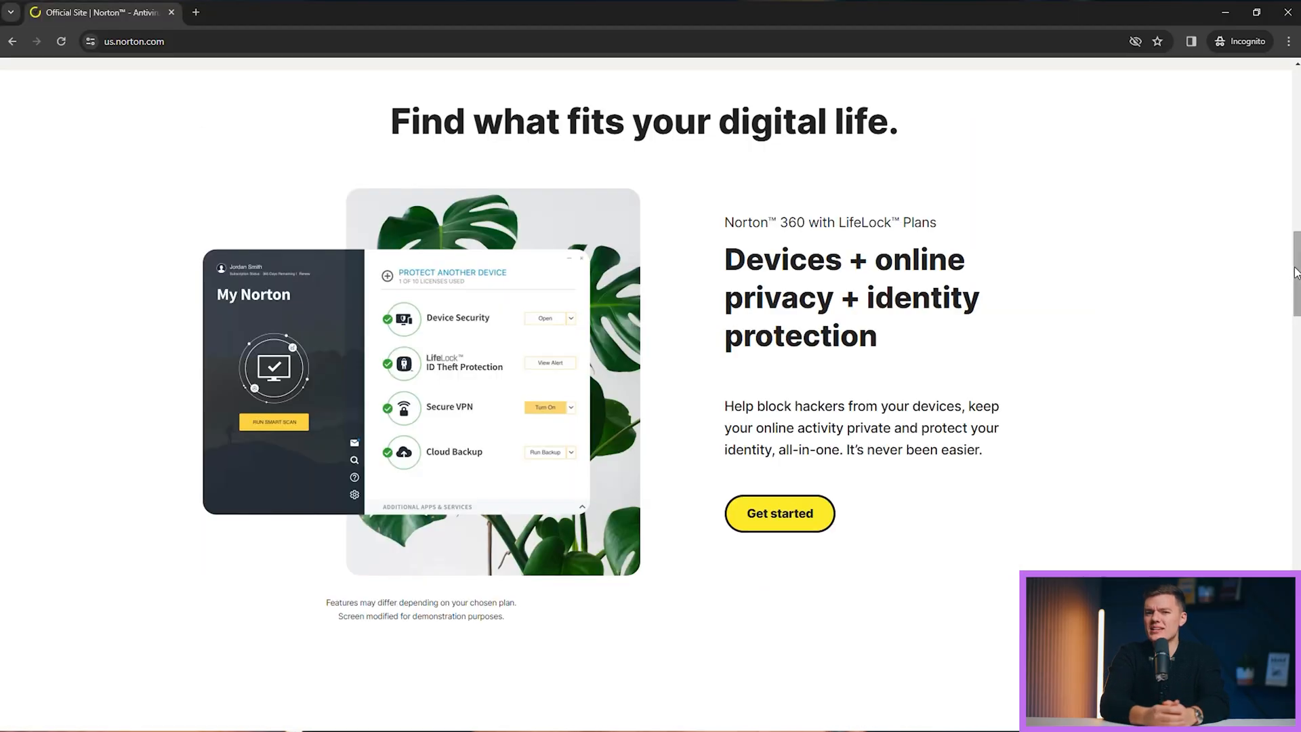
pyautogui.scroll(-3)
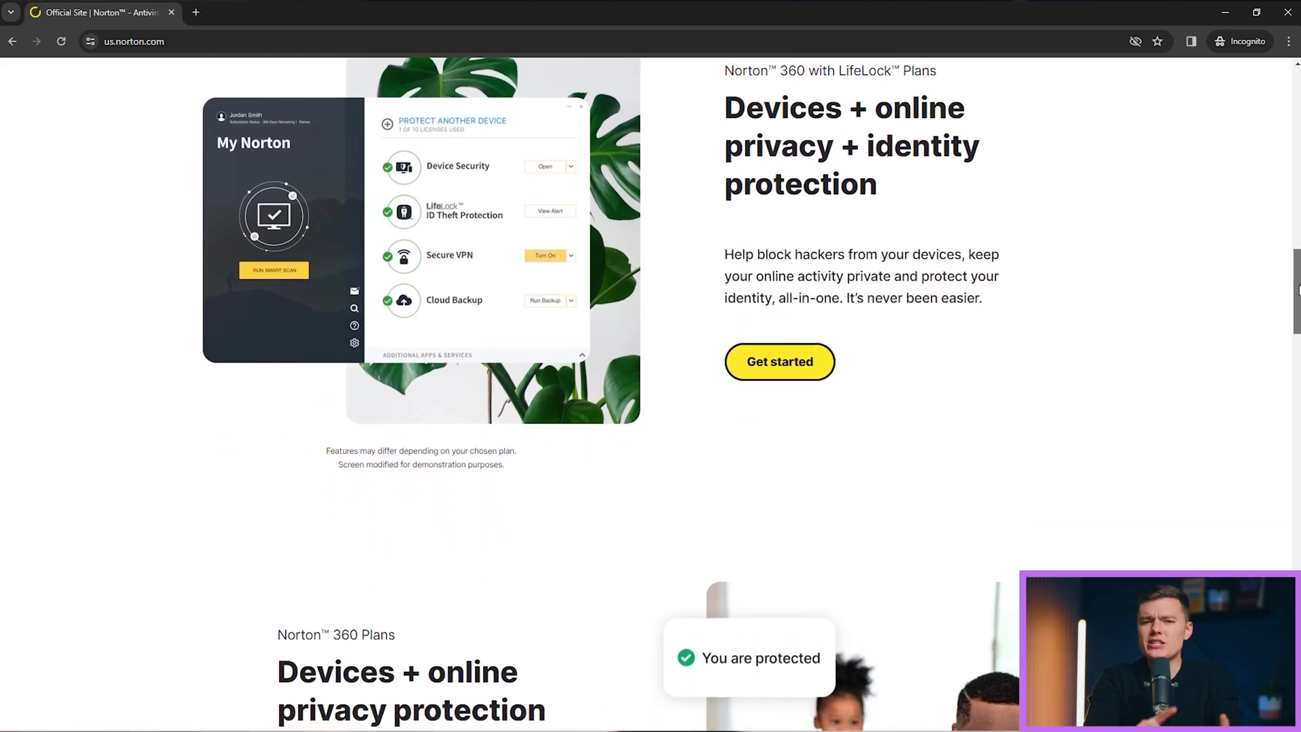
pyautogui.scroll(-3)
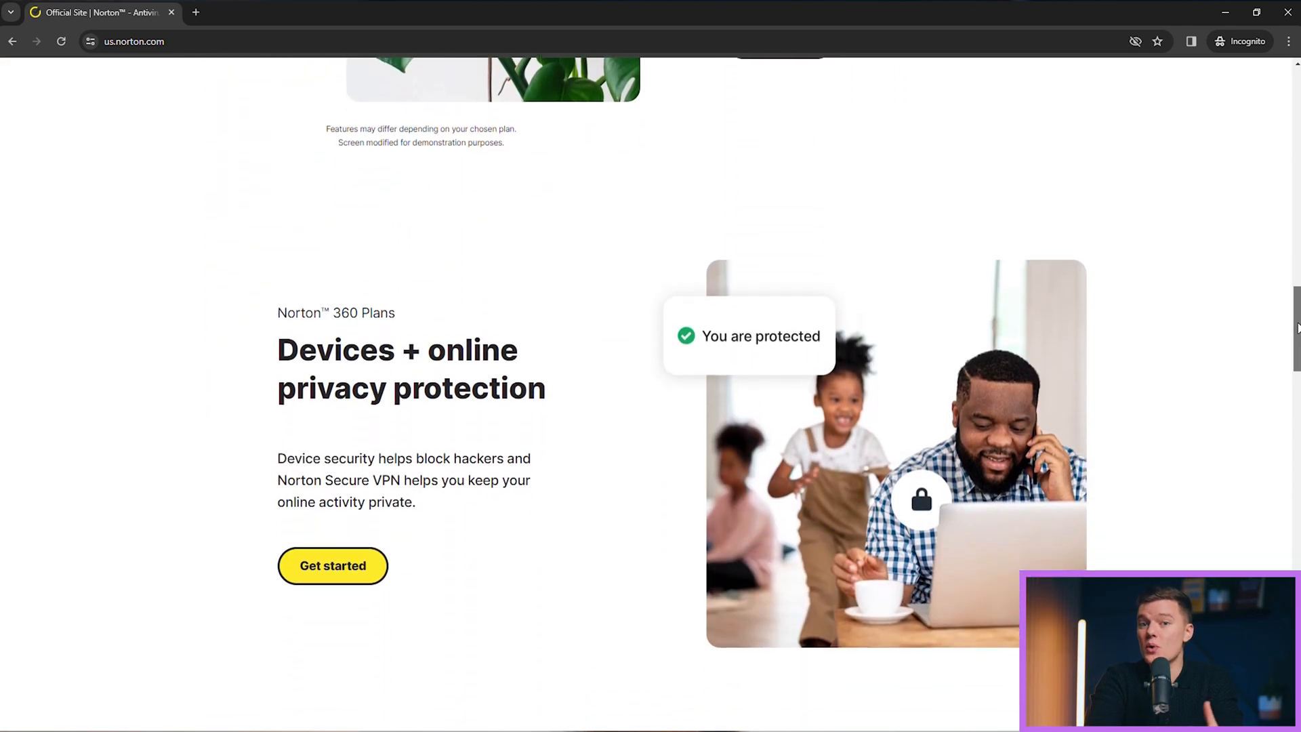
pyautogui.scroll(-3)
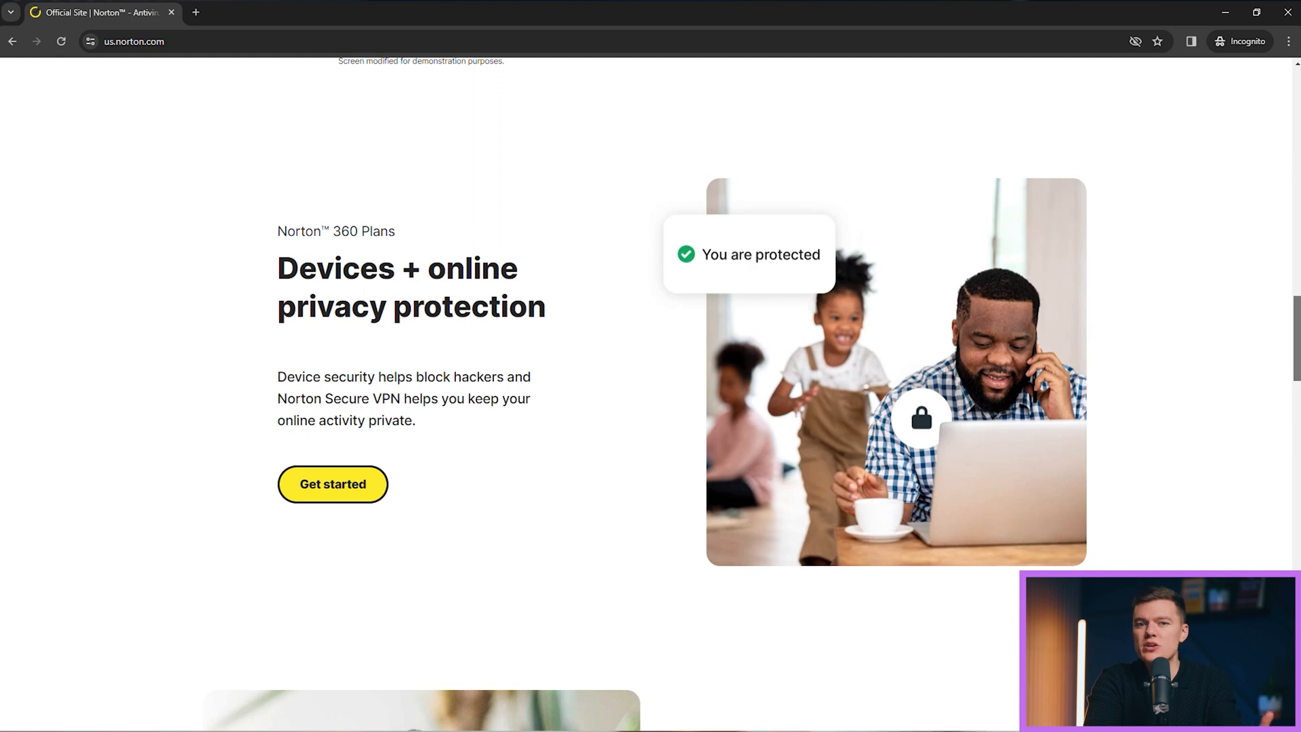
pyautogui.scroll(-3)
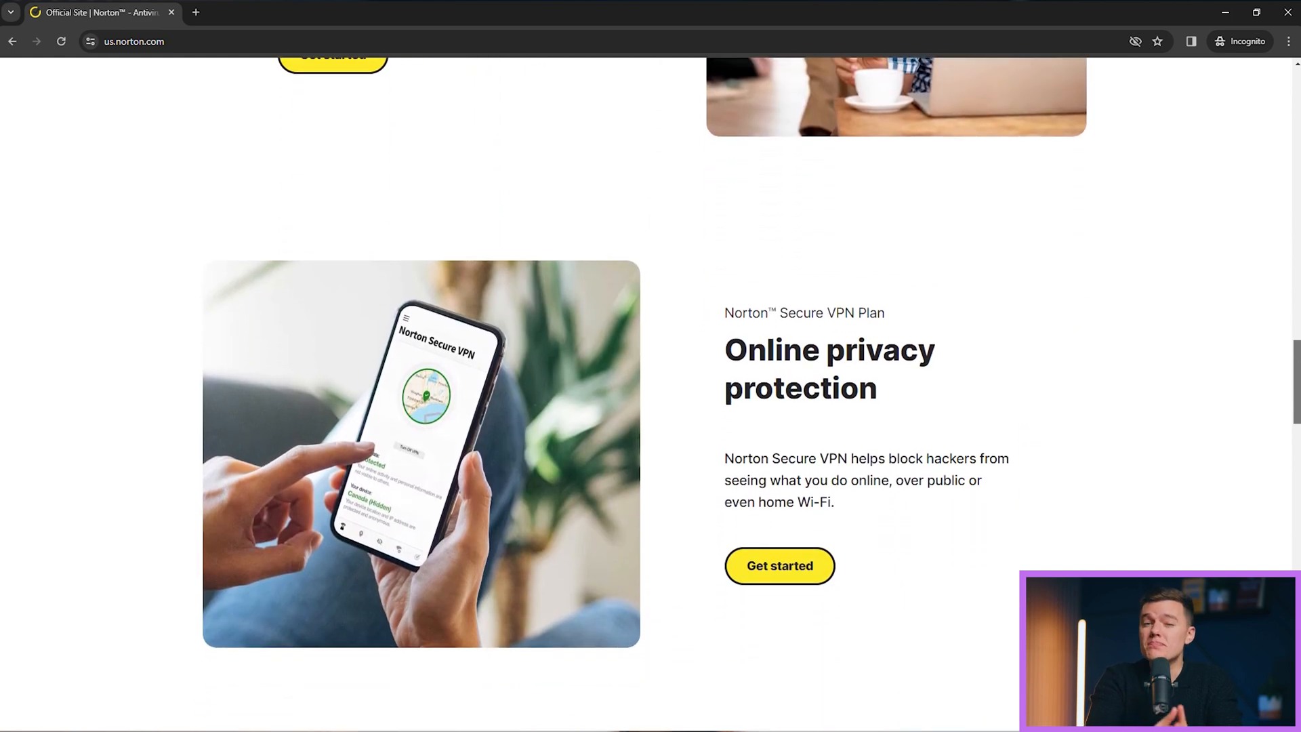
pyautogui.scroll(-3)
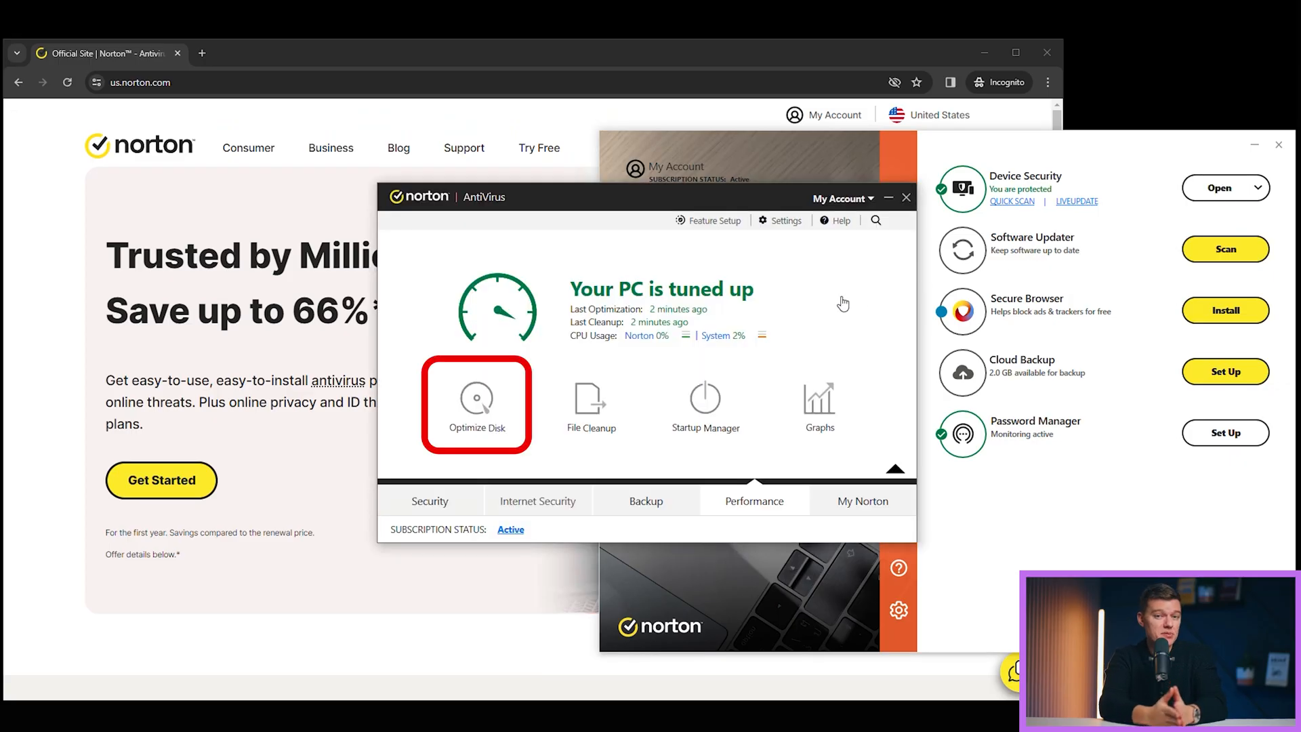
# Run Optimize Disk and File Cleanup from the Performance tab, dismissing each results screen
pyautogui.click(478, 399)
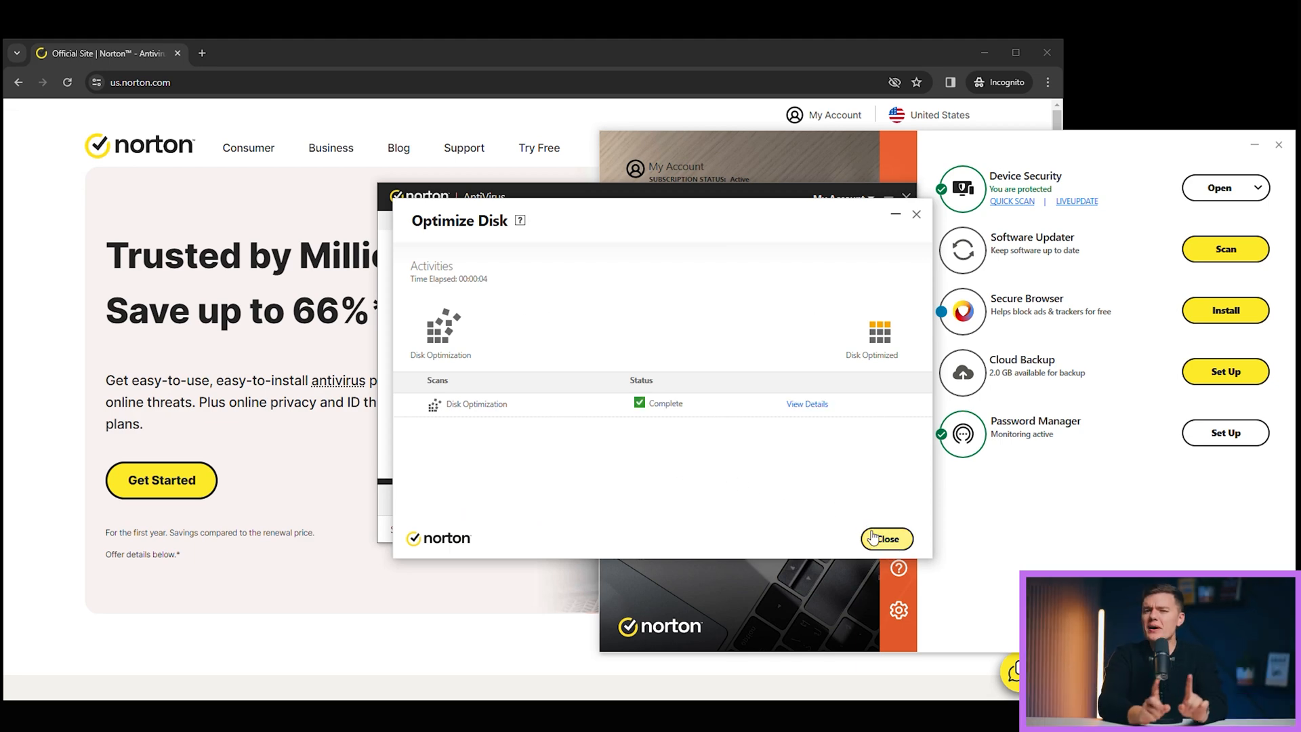
pyautogui.click(889, 539)
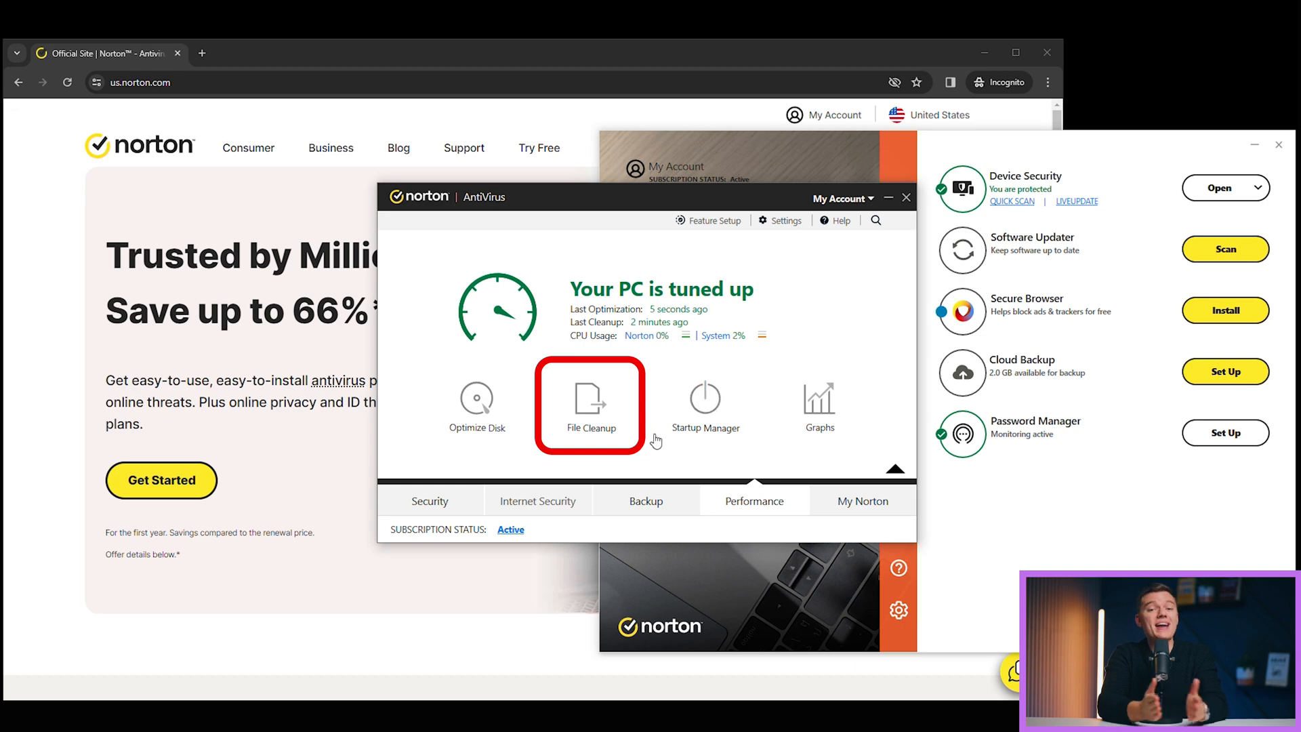
pyautogui.click(591, 399)
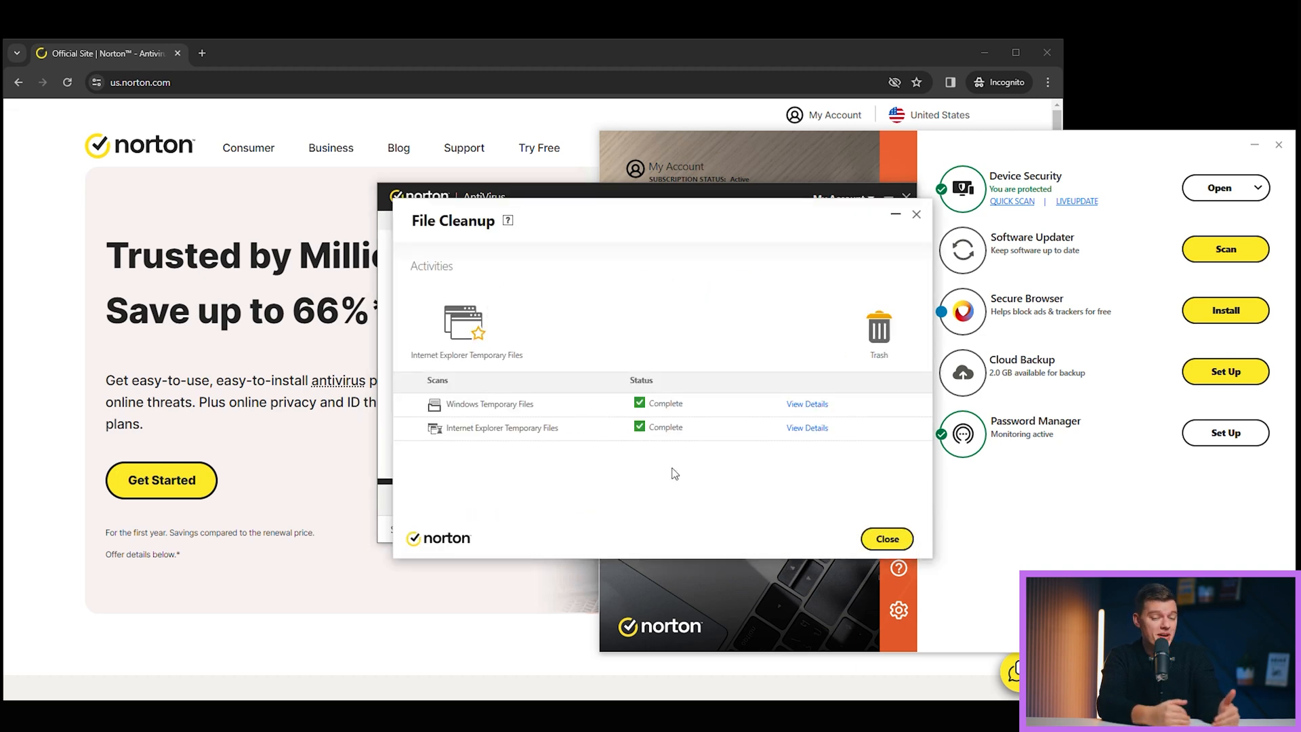
pyautogui.click(886, 539)
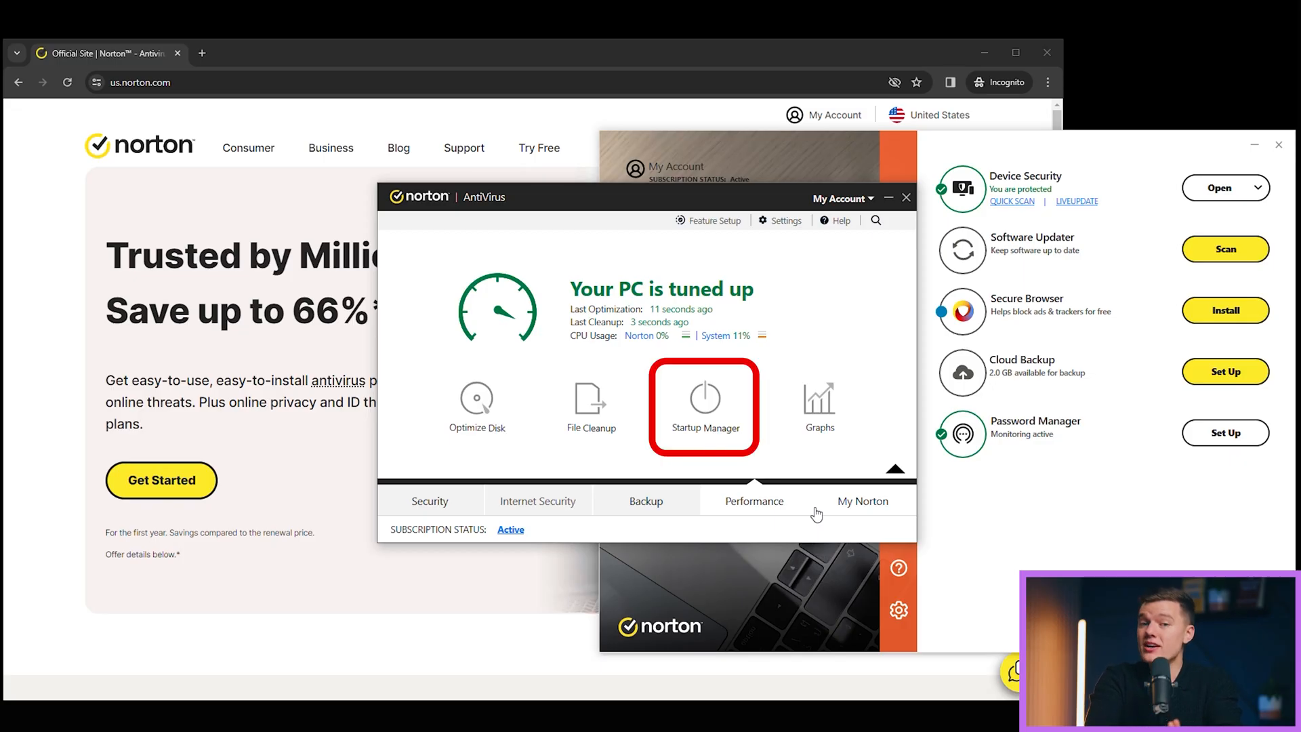
# Review the Startup Manager list unchanged, then close the AntiVirus performance window
pyautogui.click(704, 394)
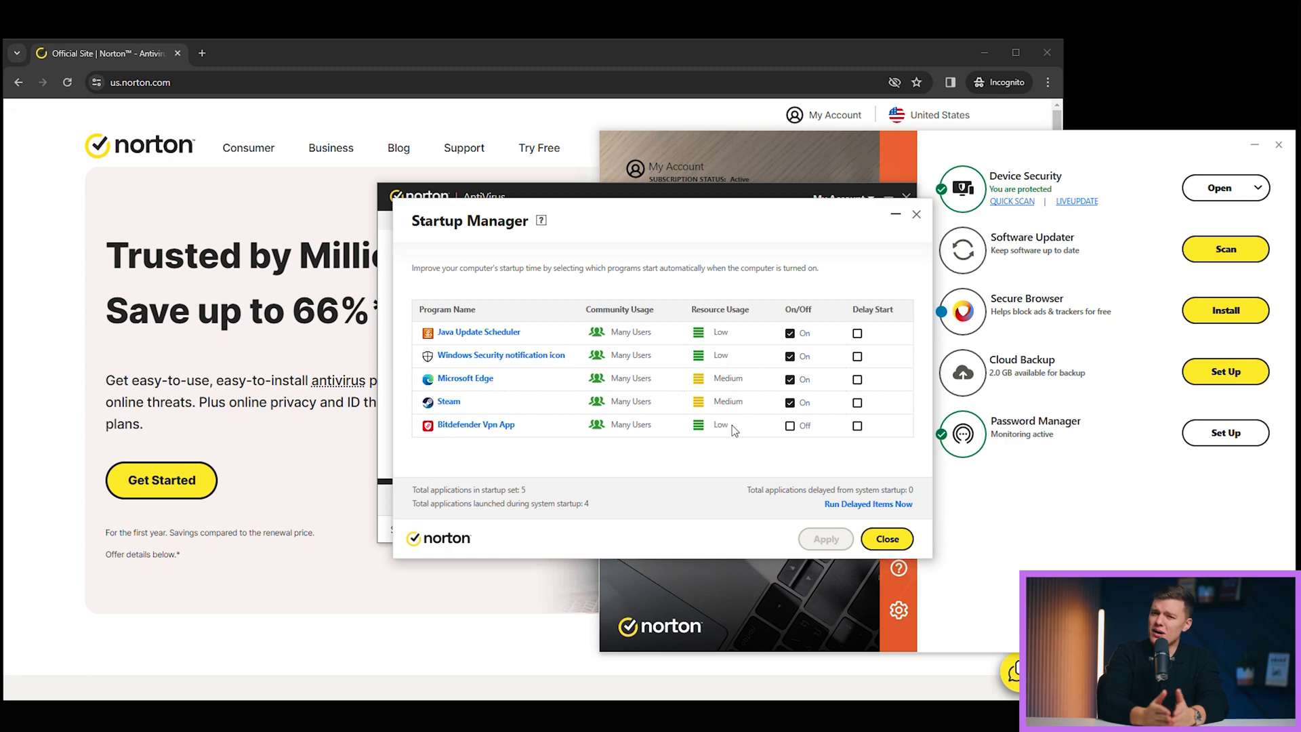
pyautogui.click(789, 426)
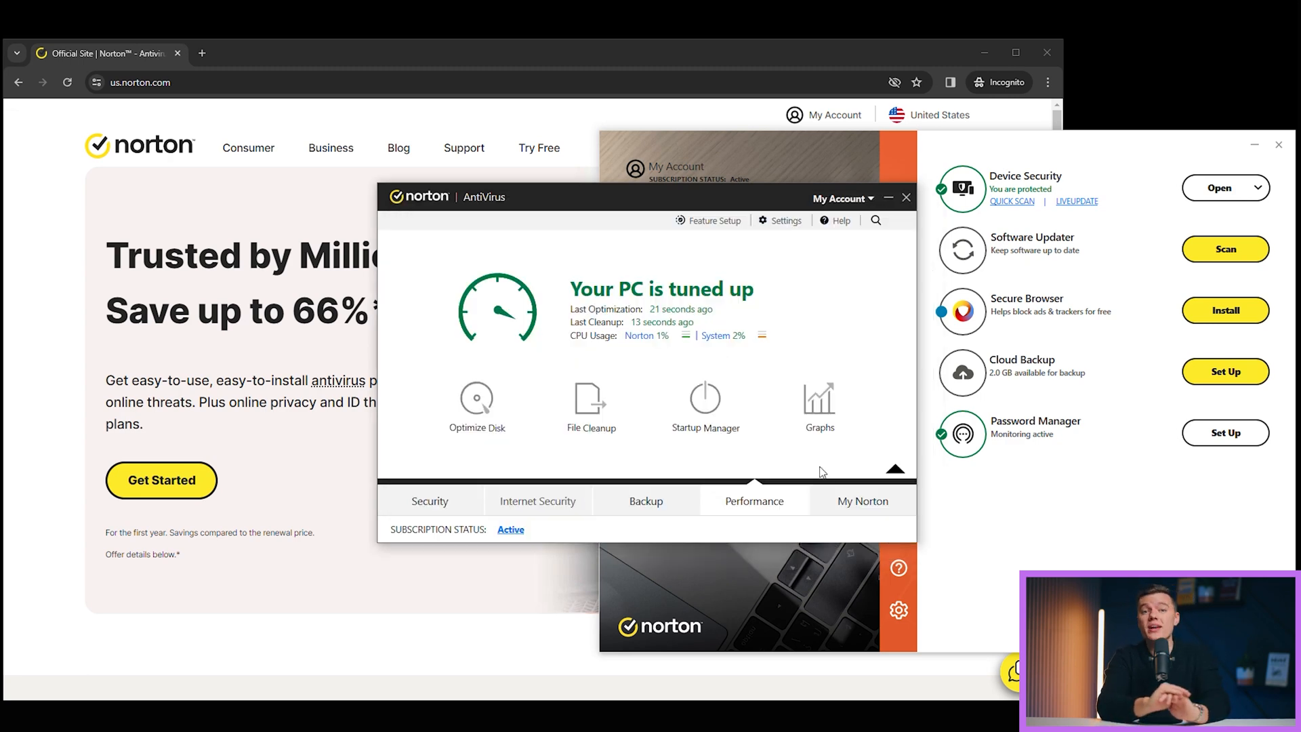
pyautogui.click(820, 401)
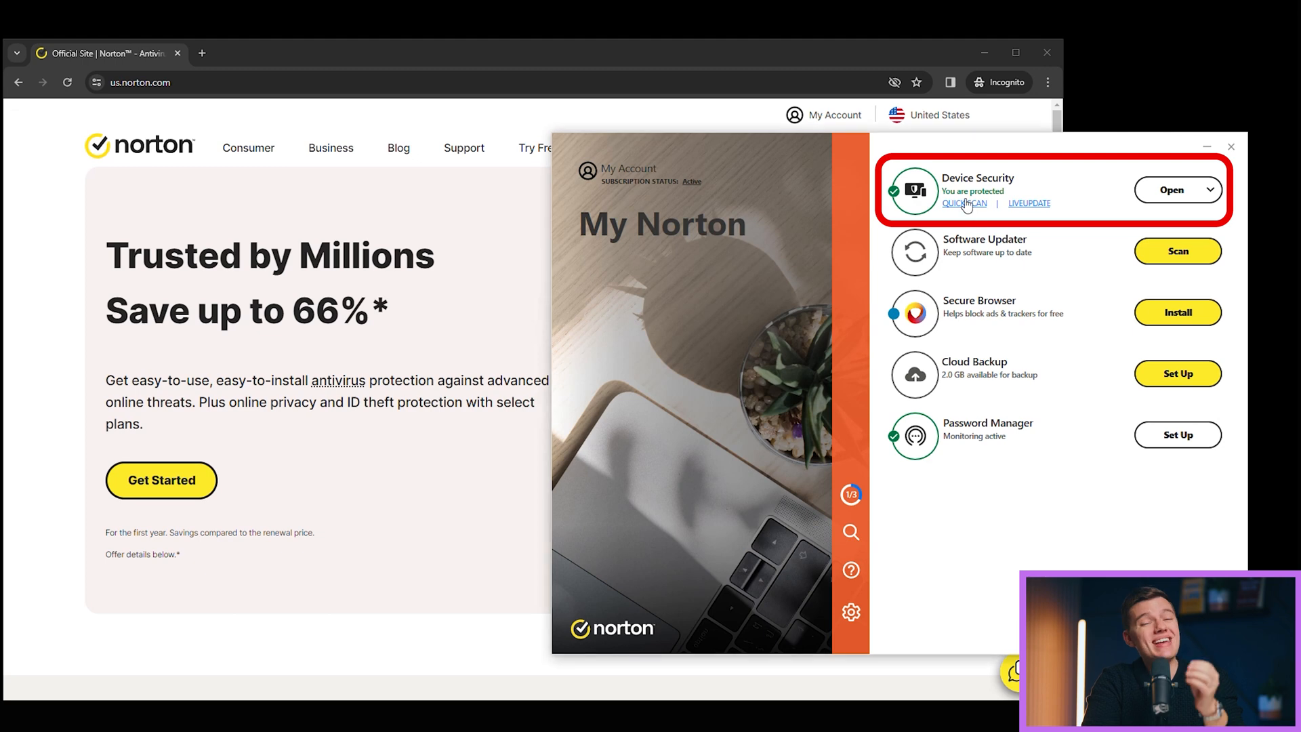
pyautogui.click(964, 204)
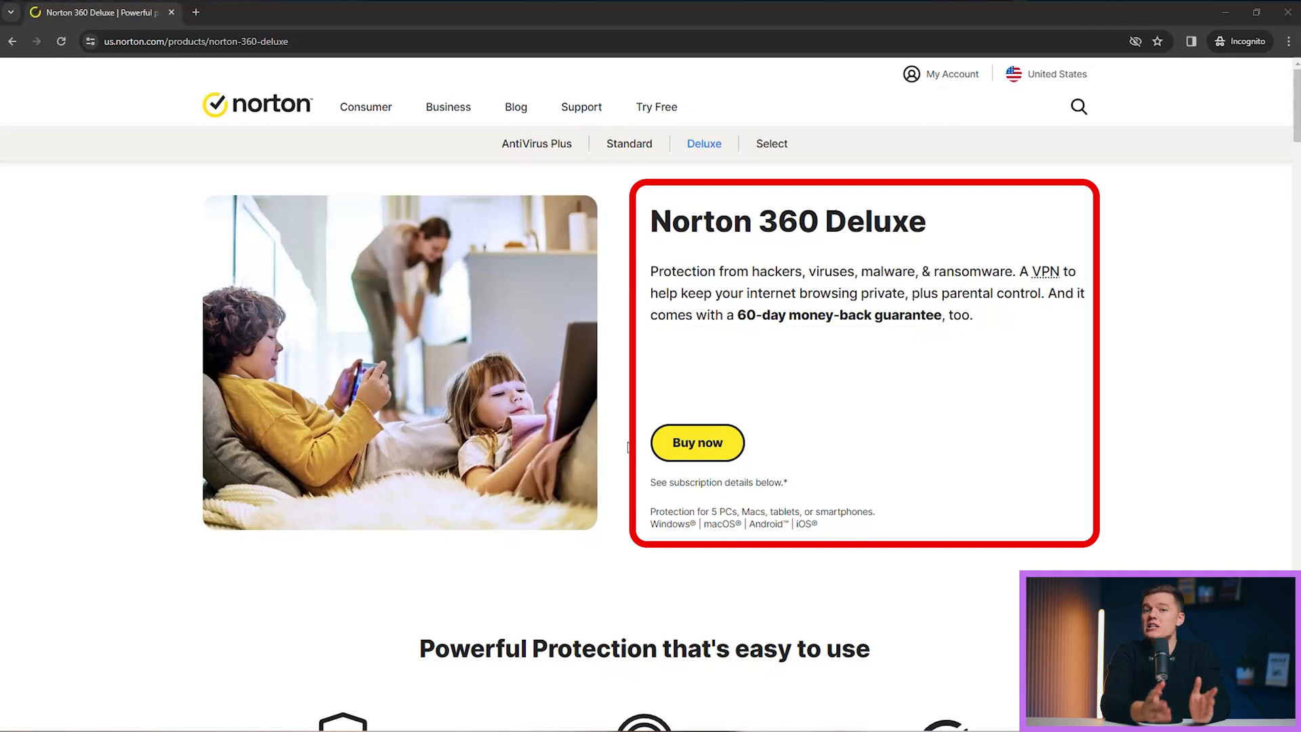
# Scroll the Norton 360 Deluxe page through its features to the subscription and offer details
pyautogui.scroll(-3)
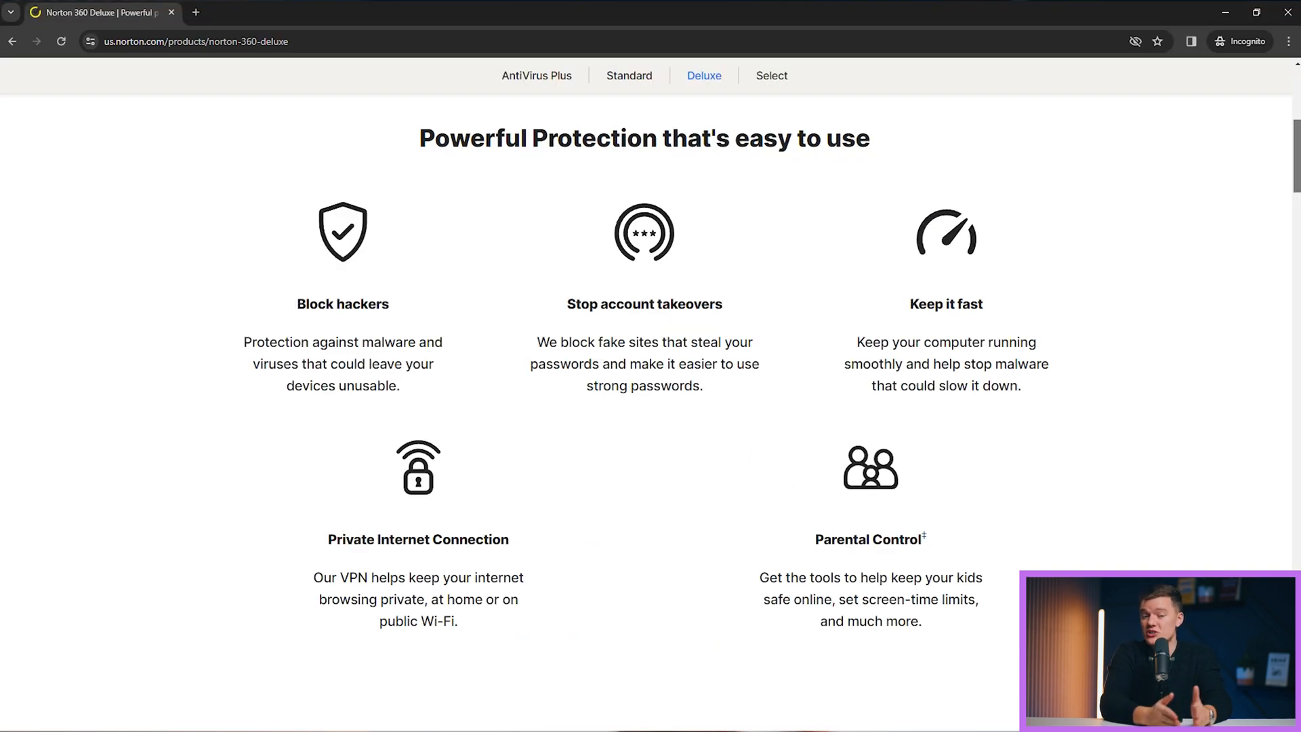
pyautogui.scroll(-3)
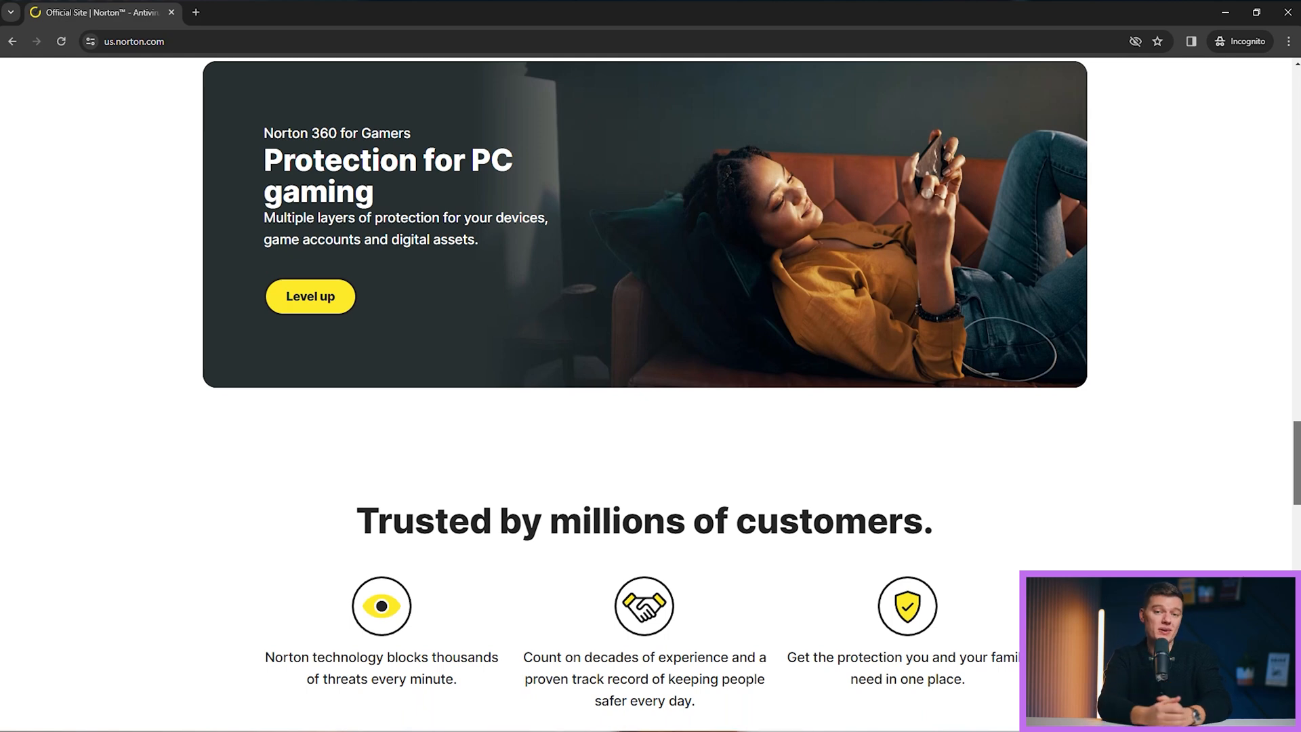
pyautogui.scroll(-3)
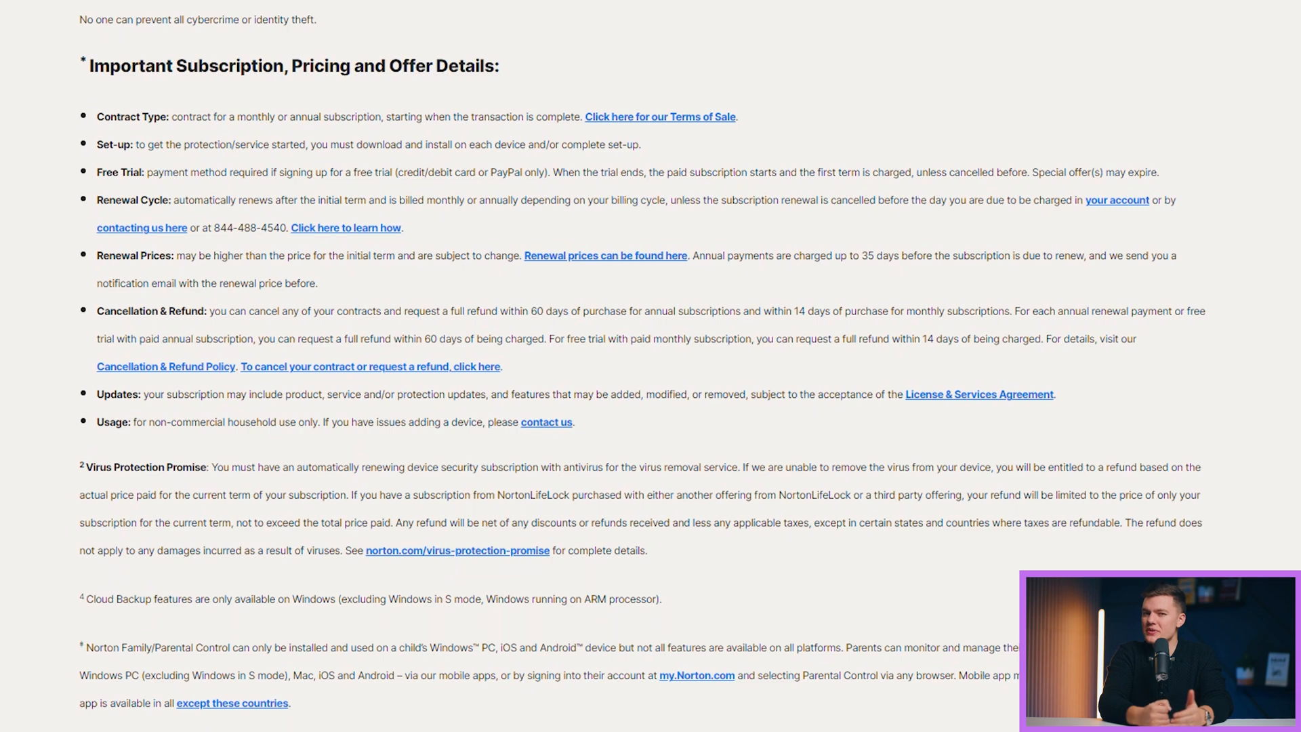